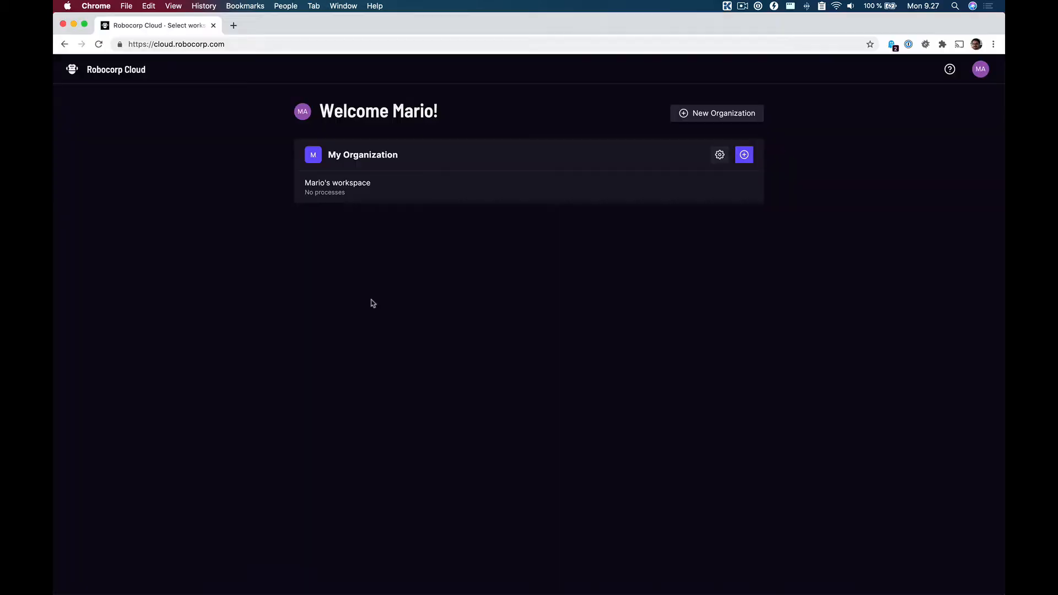
mouse_move(359, 298)
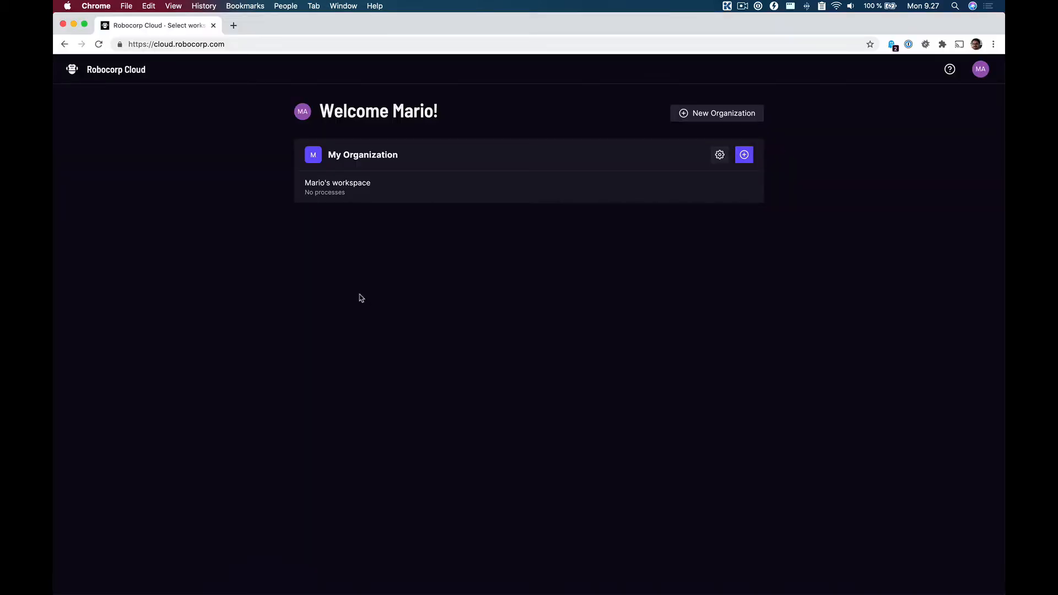
mouse_move(369, 312)
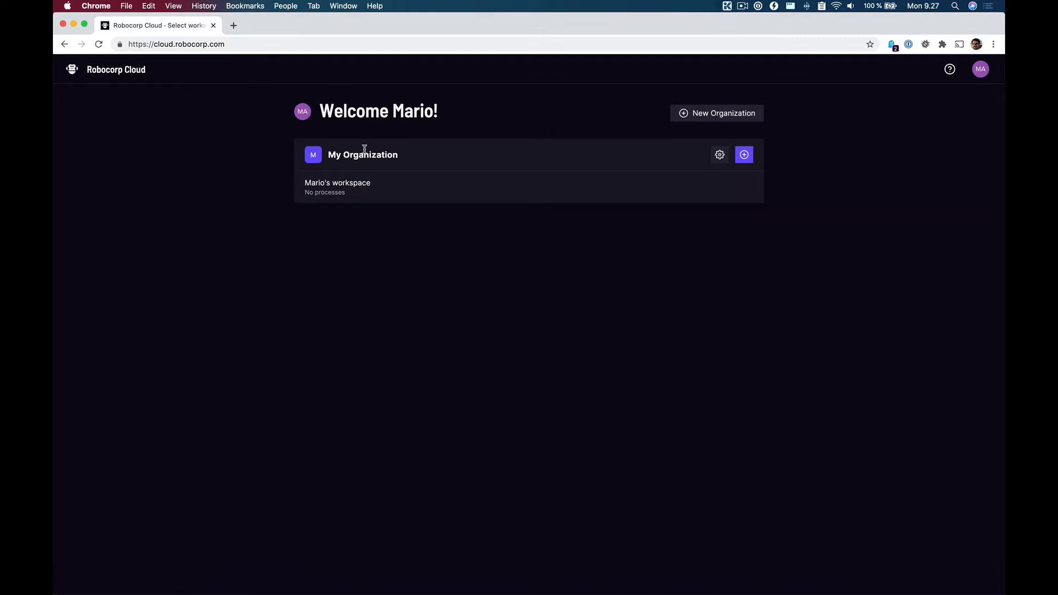
- Open the personal workspace under My Organization to show its empty Processes page
click(338, 182)
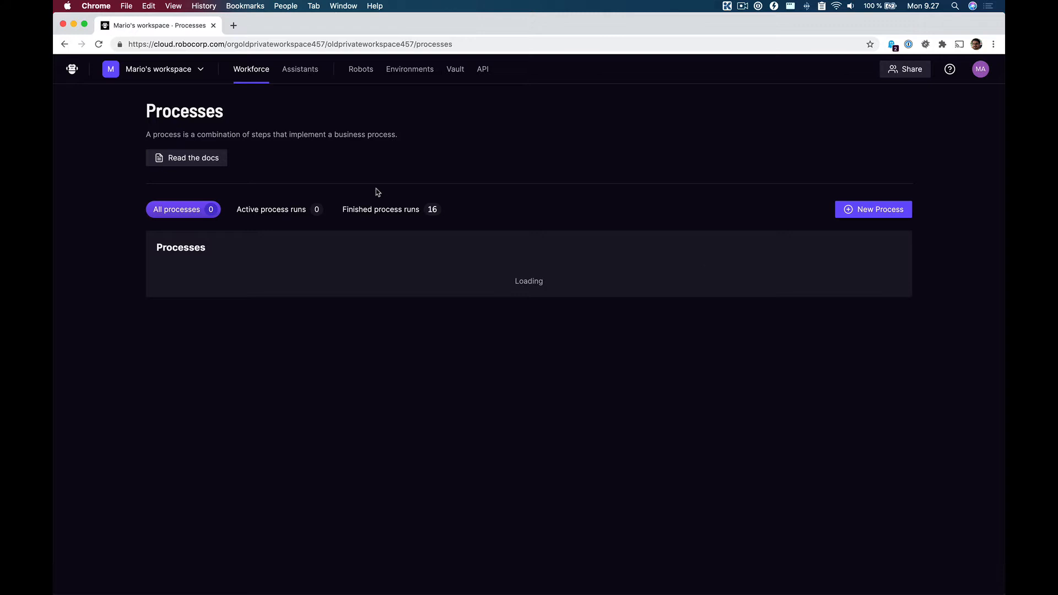
- Run 'Robocorp: Log in Robocorp Cloud' from VS Code to bring up the Access Credentials page
key(cmd+tab)
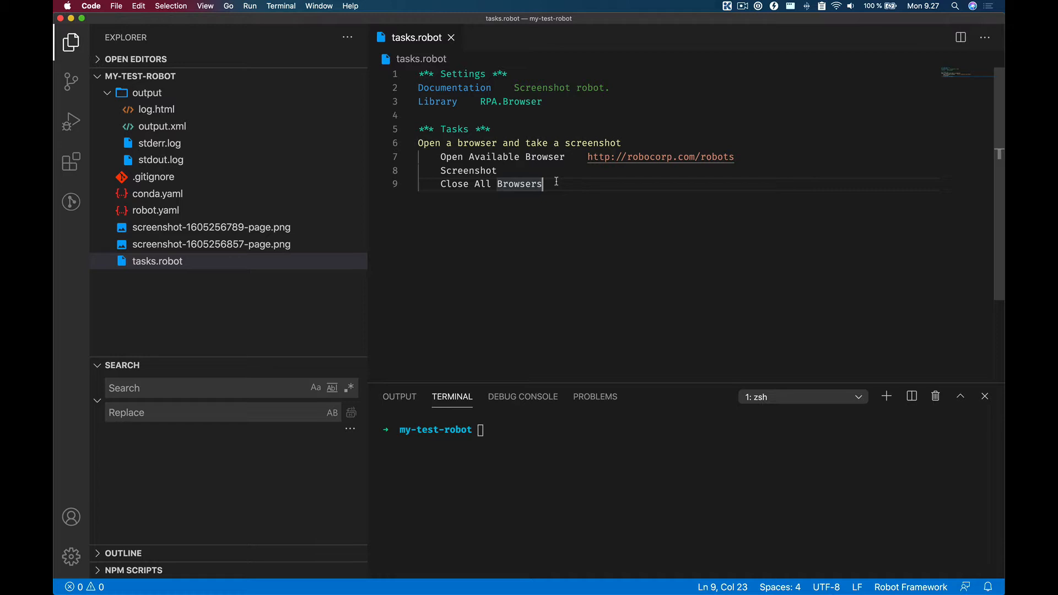
key(cmd+shift+p)
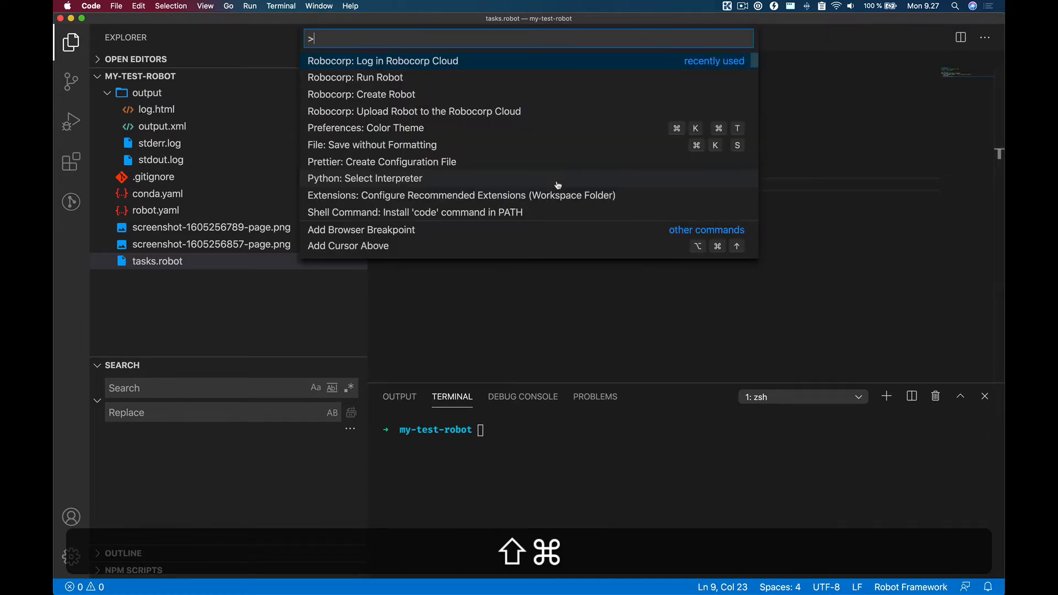
click(382, 60)
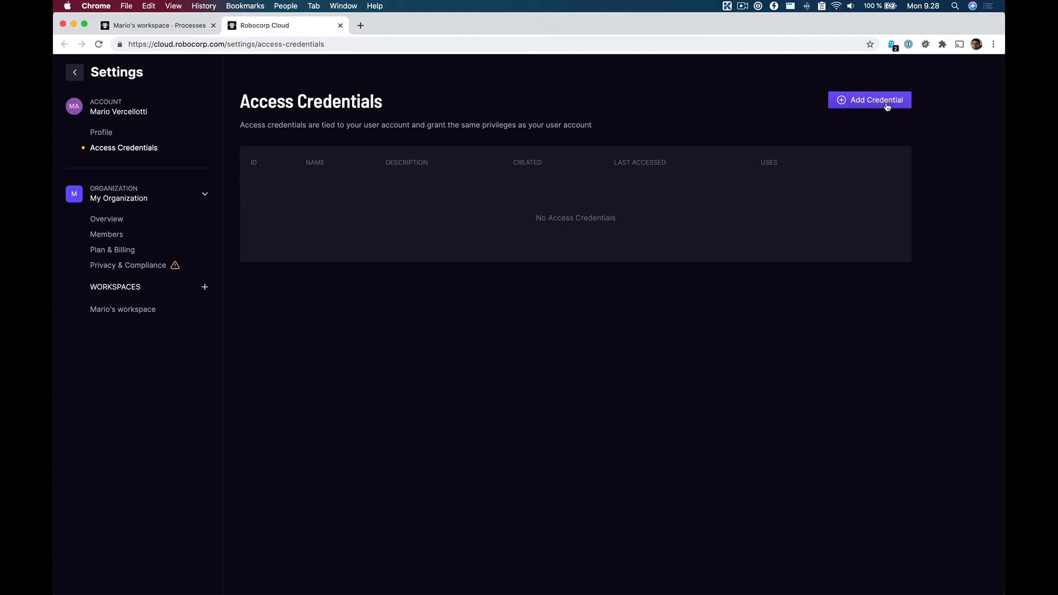
- Add a 'vscode' access credential, reveal its key and copy it to the clipboard
click(869, 99)
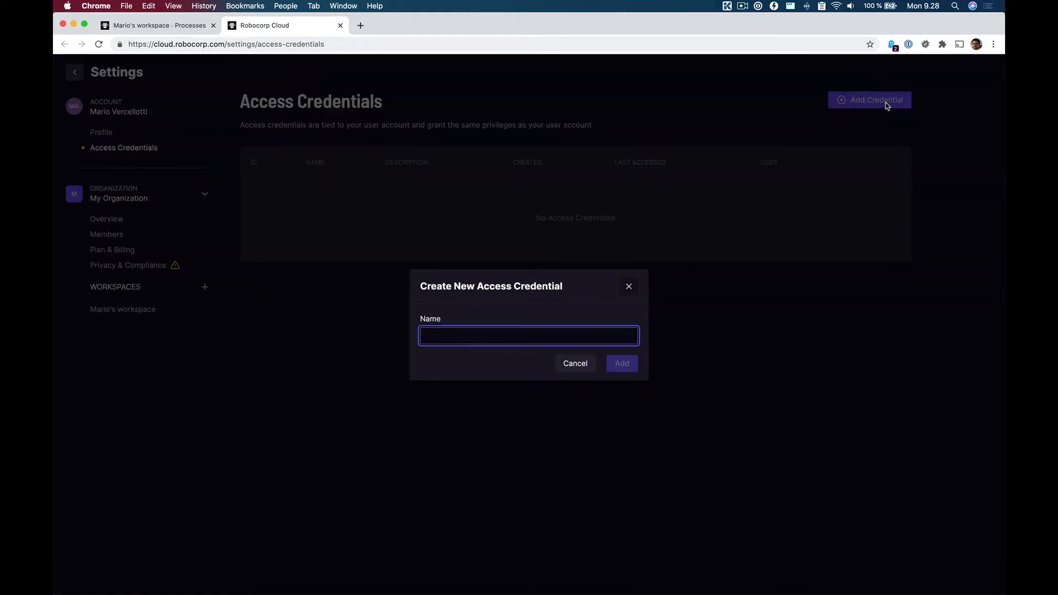
text(vscode)
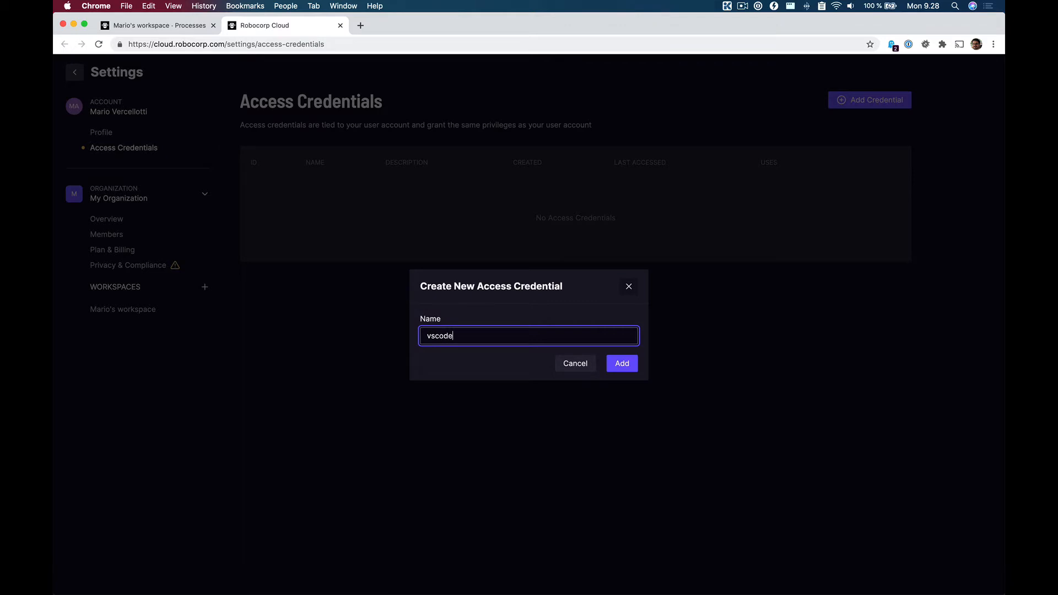
click(621, 363)
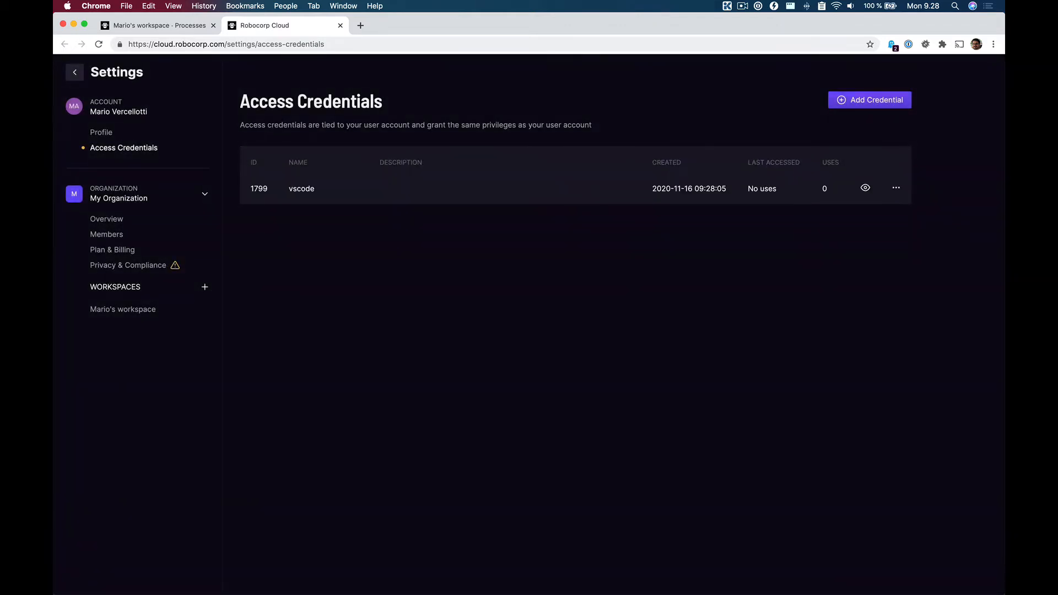
click(864, 188)
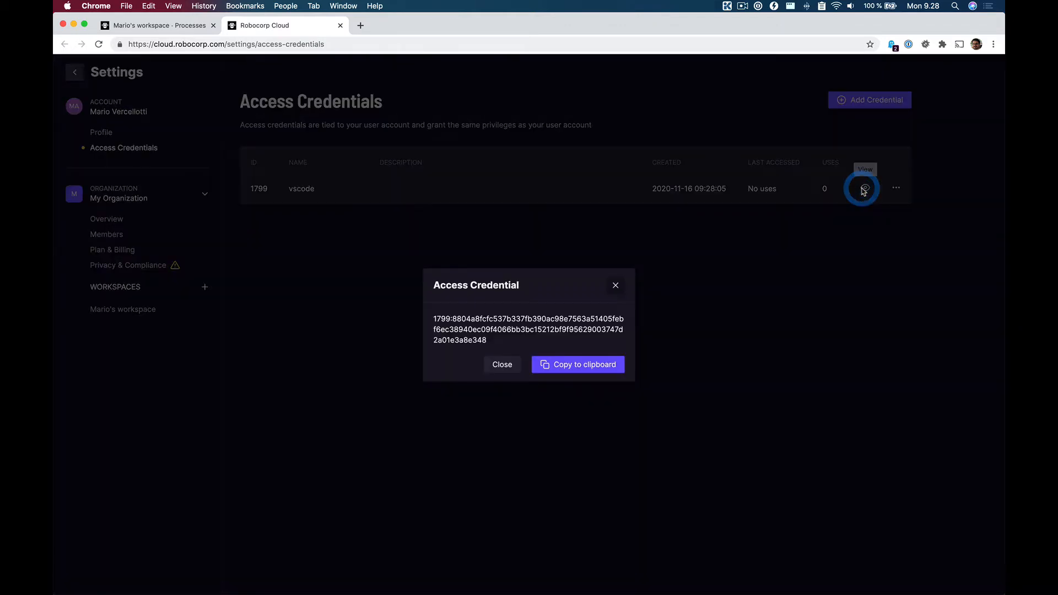
click(577, 364)
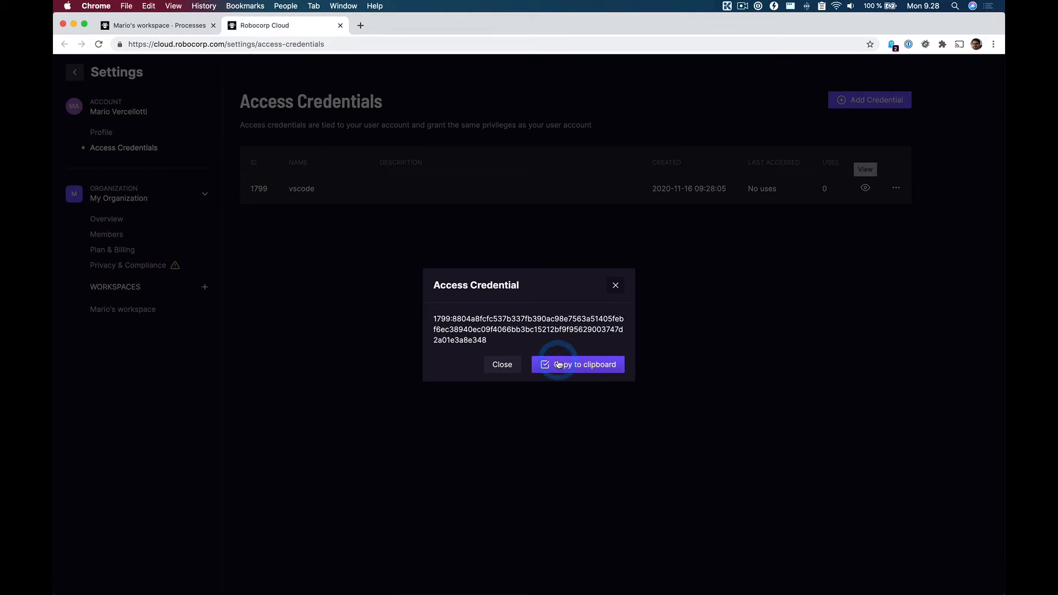
click(577, 365)
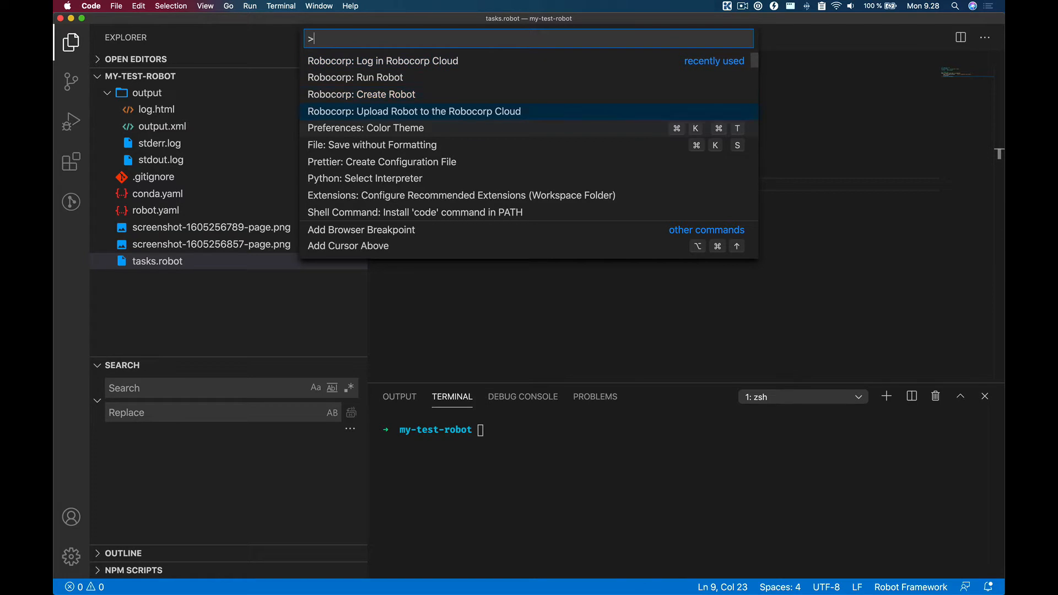
- Upload the robot project to Robocorp Cloud as a new robot named 'my-test-robot'
click(413, 111)
text(m)
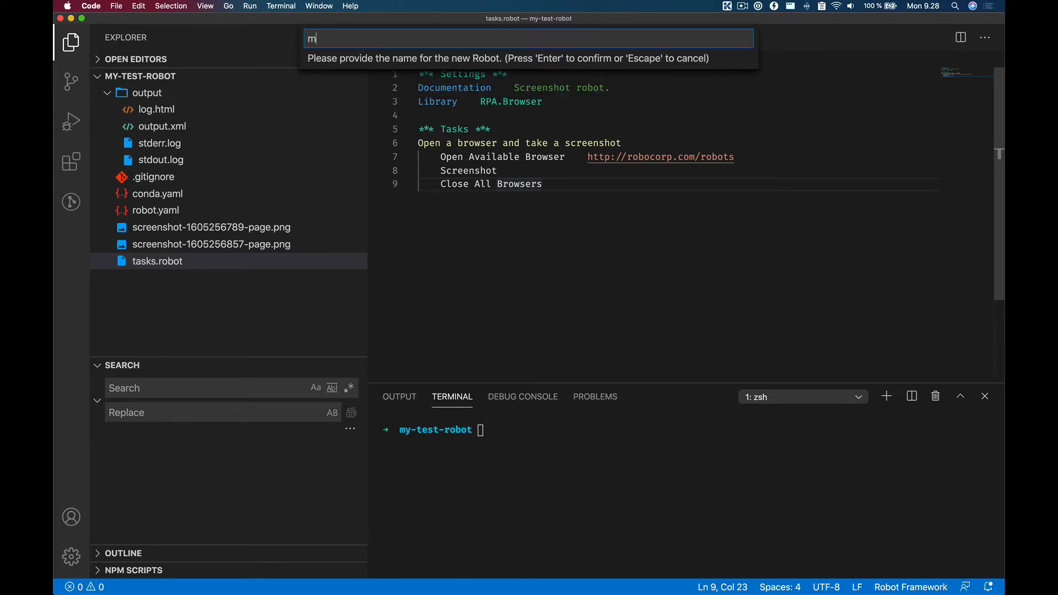
text(y-test-)
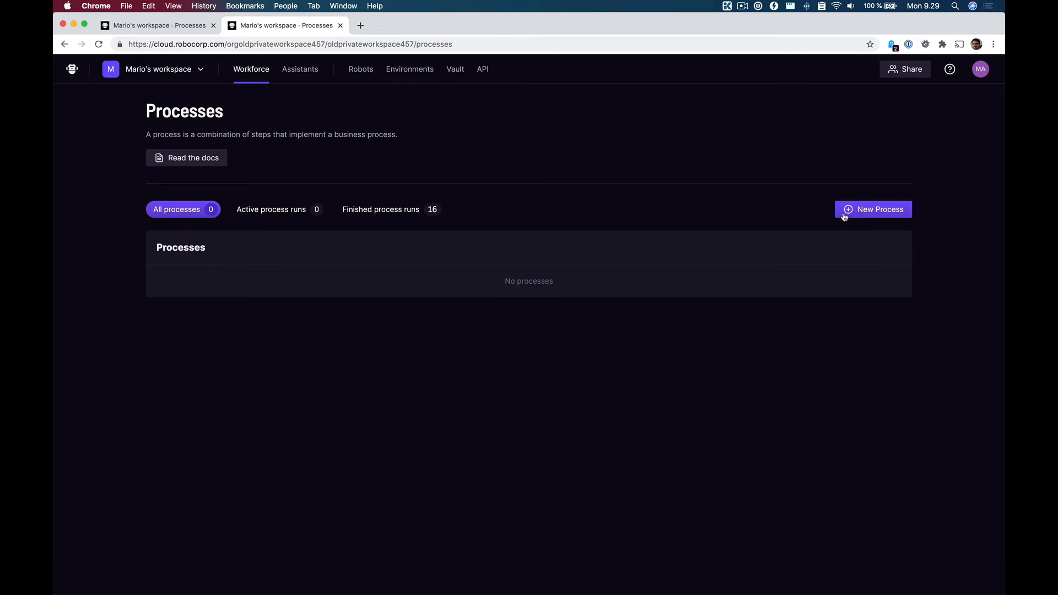
- Create the process 'my-test-process' and open its details page
text(m)
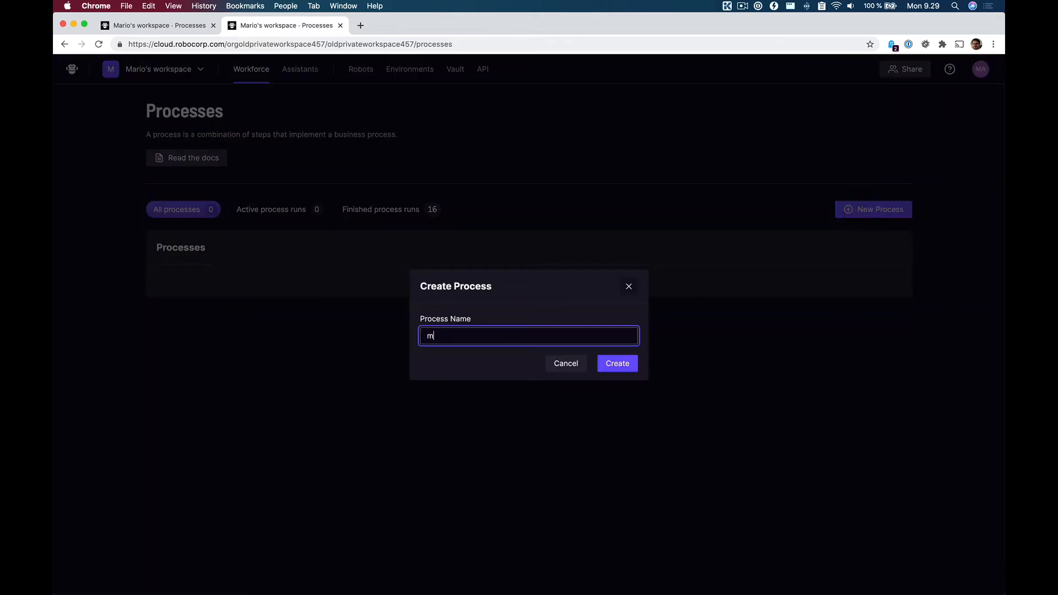
text(y-test-proce)
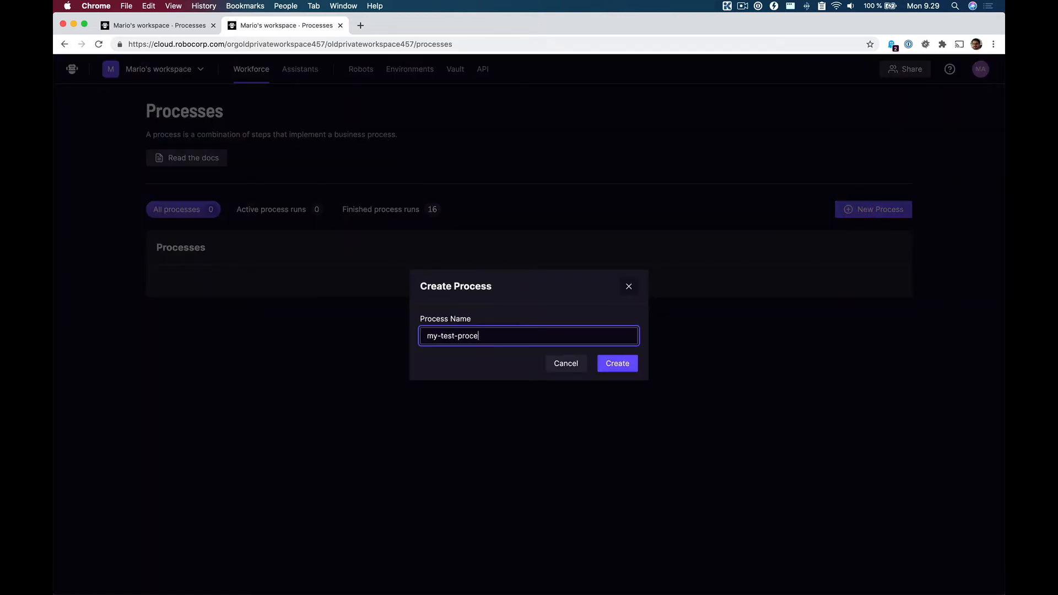
click(615, 363)
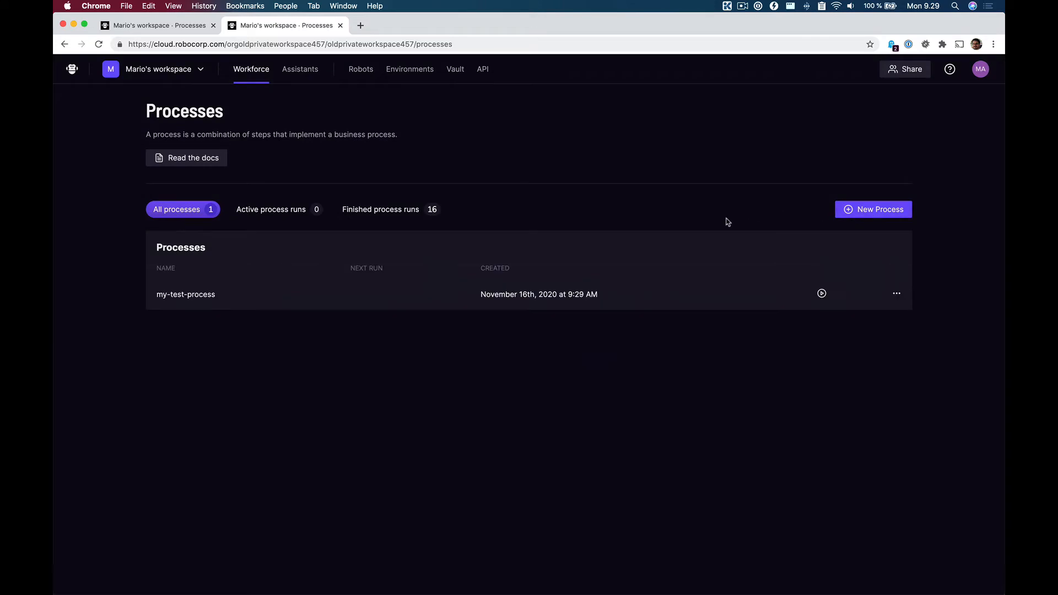
click(186, 294)
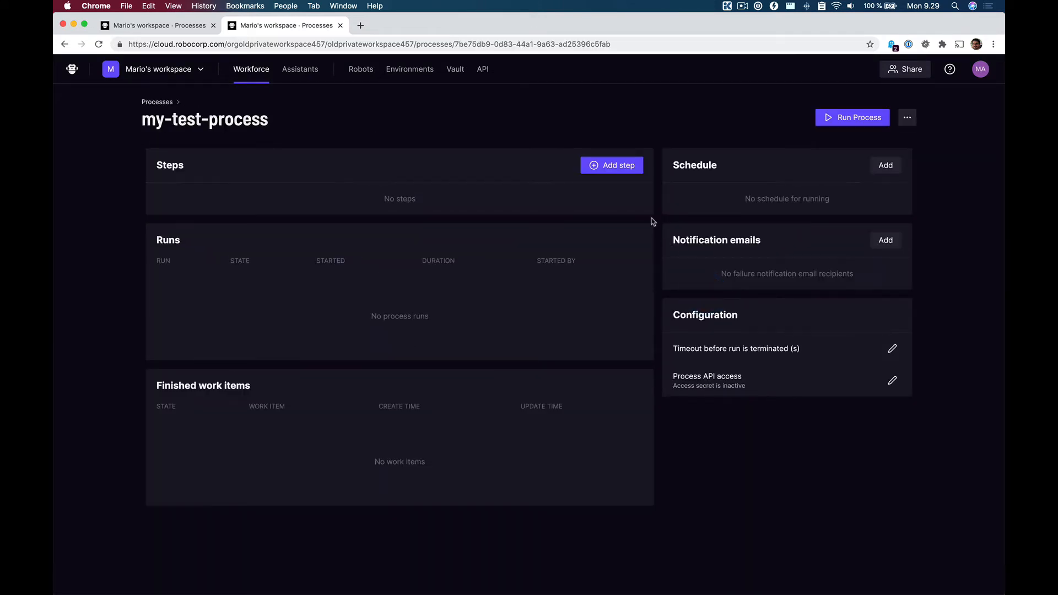
- Add my-test-robot › Default as a step of my-test-process and run the process
click(611, 166)
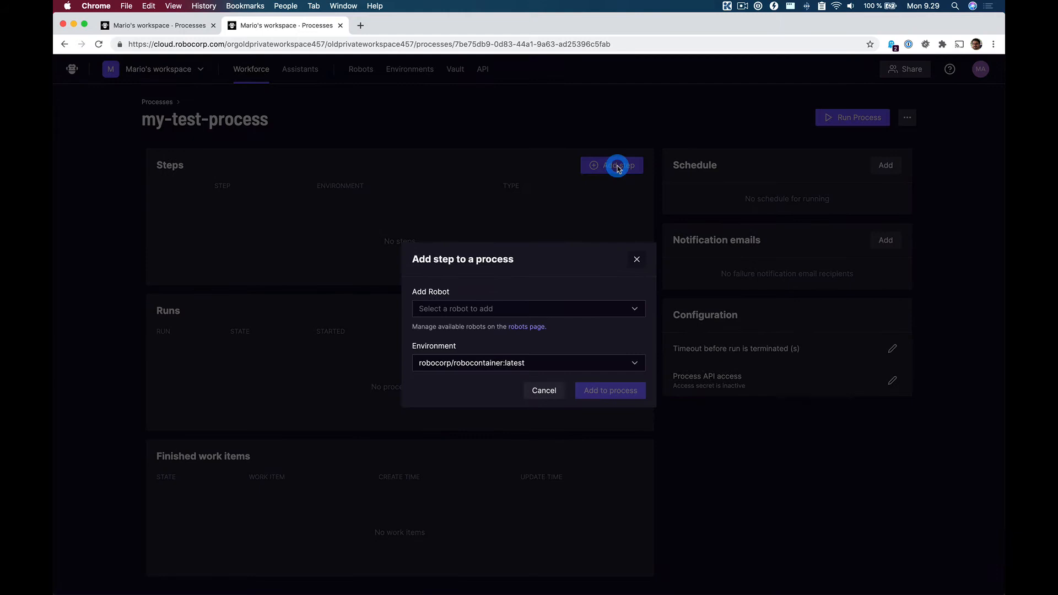
click(633, 309)
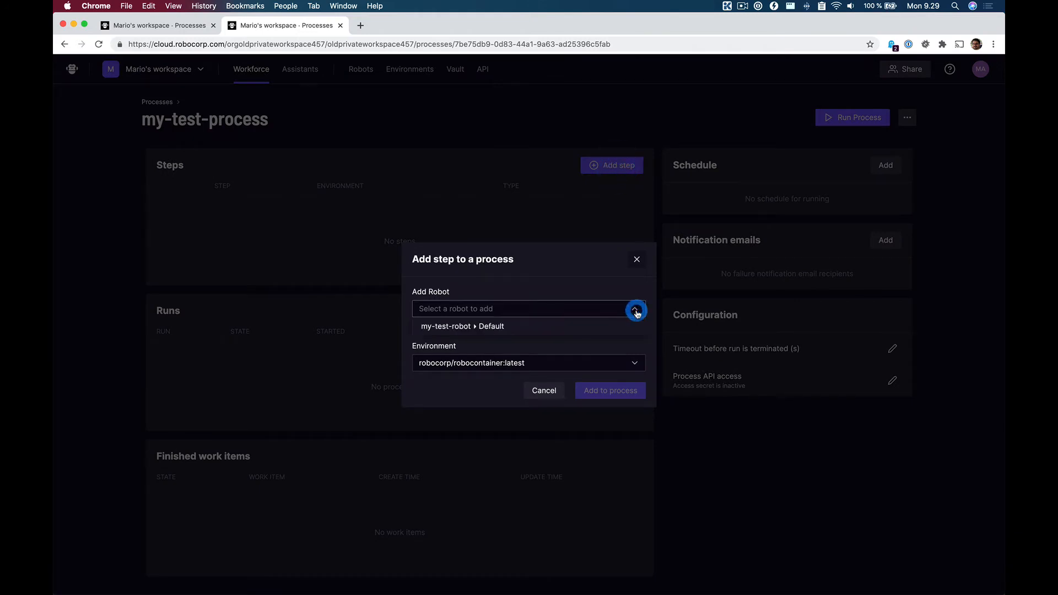
click(462, 326)
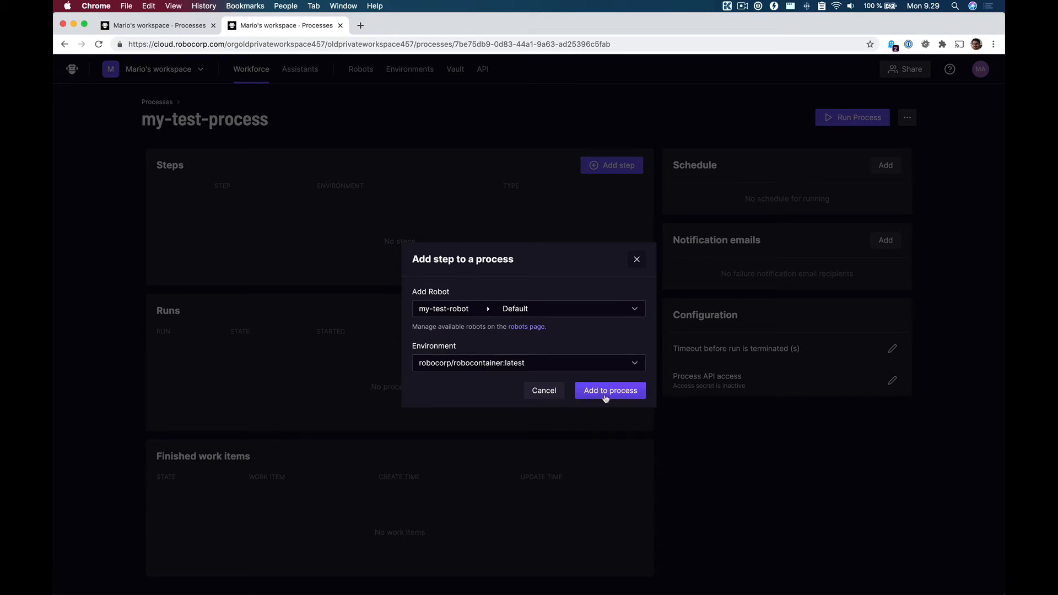
click(609, 391)
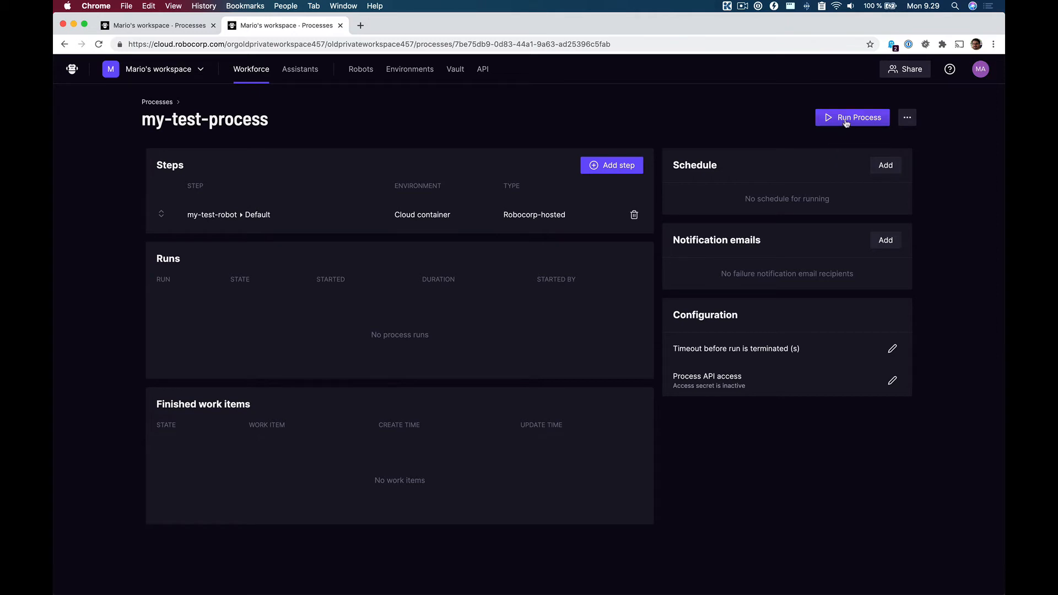
click(851, 117)
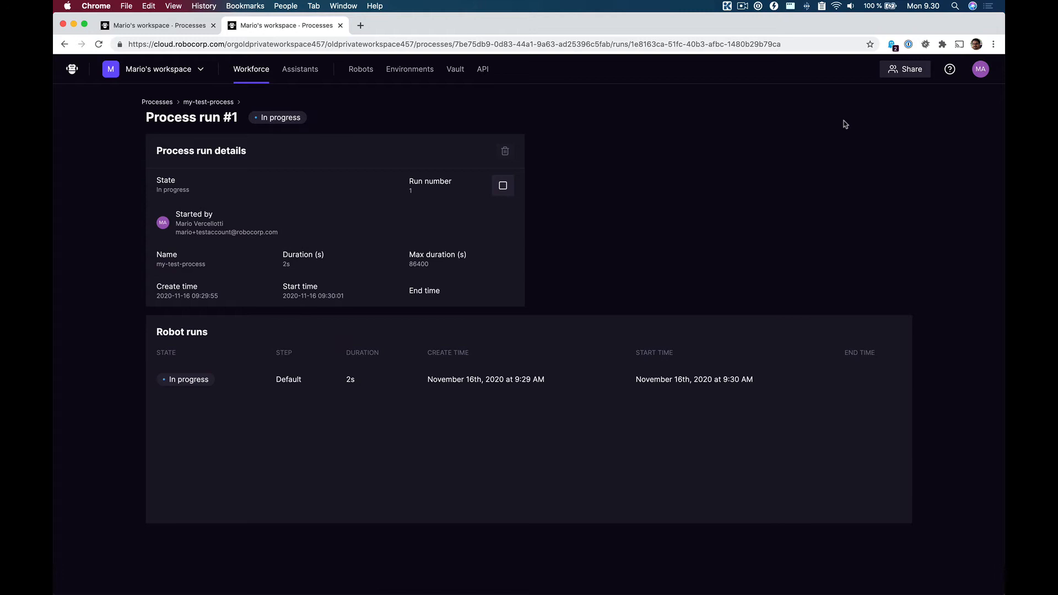
mouse_move(640, 305)
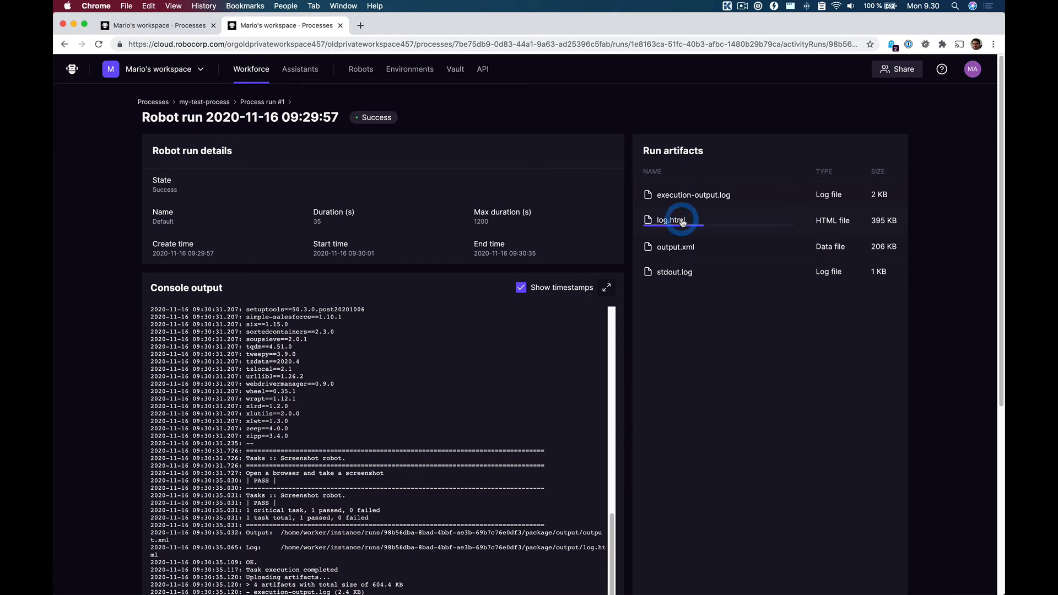
- Open log.html from the successful robot run's artifacts
click(669, 220)
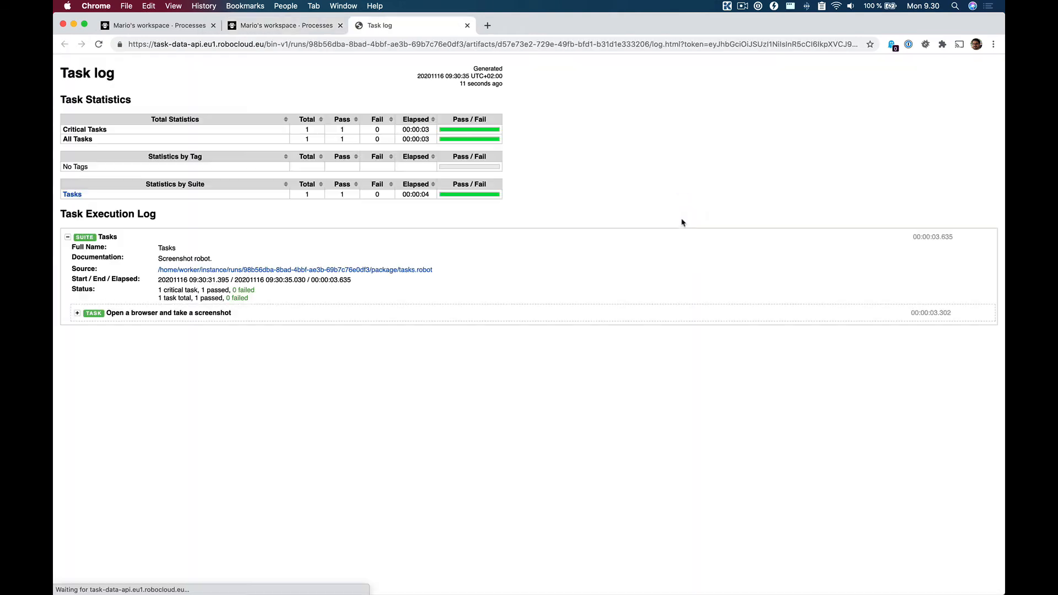
- Expand 'Open a browser and take a screenshot' and scroll to the captured screenshot
click(77, 312)
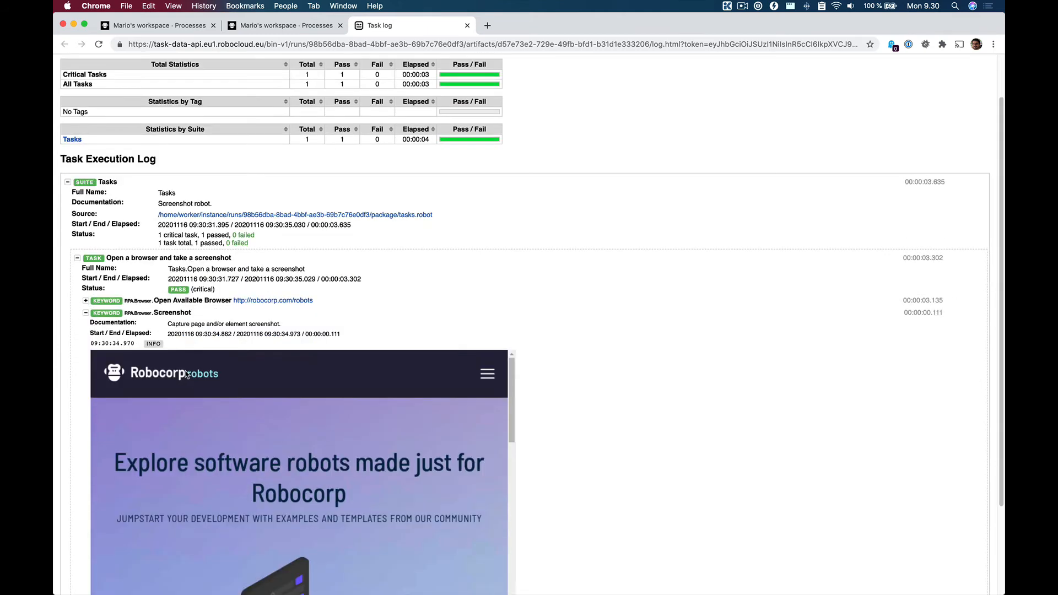
scroll(down, 3)
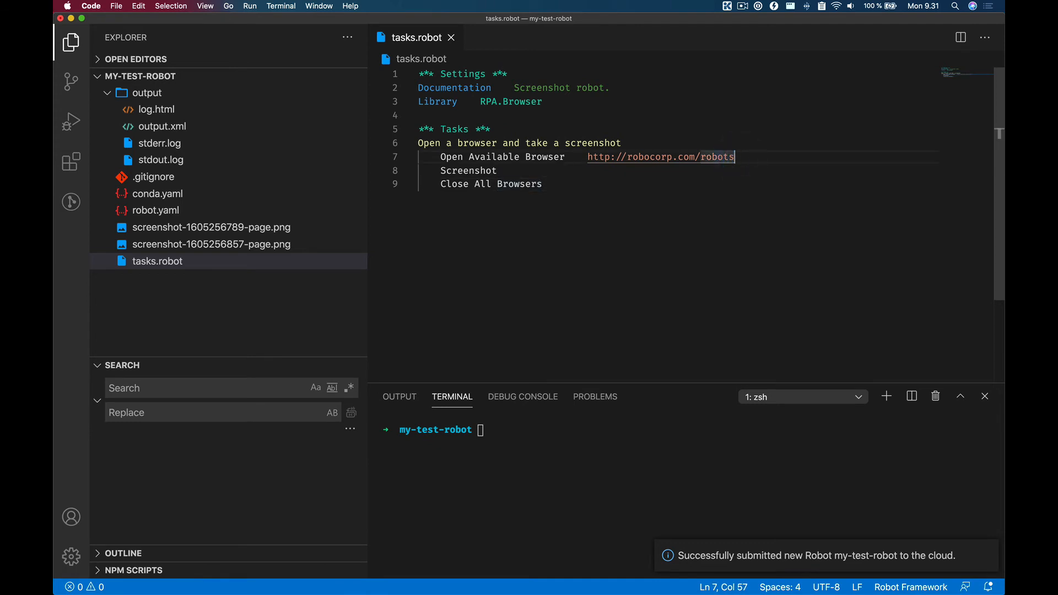
- Point tasks.robot at robocorp.com/docs, save, and re-upload it over my-test-robot
text(docs)
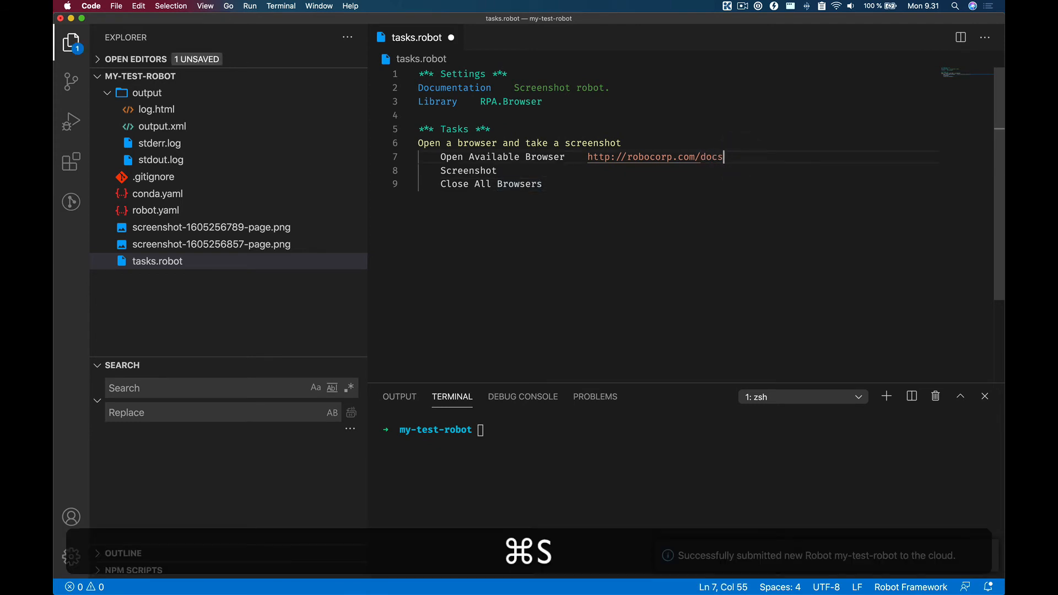
key(cmd+s)
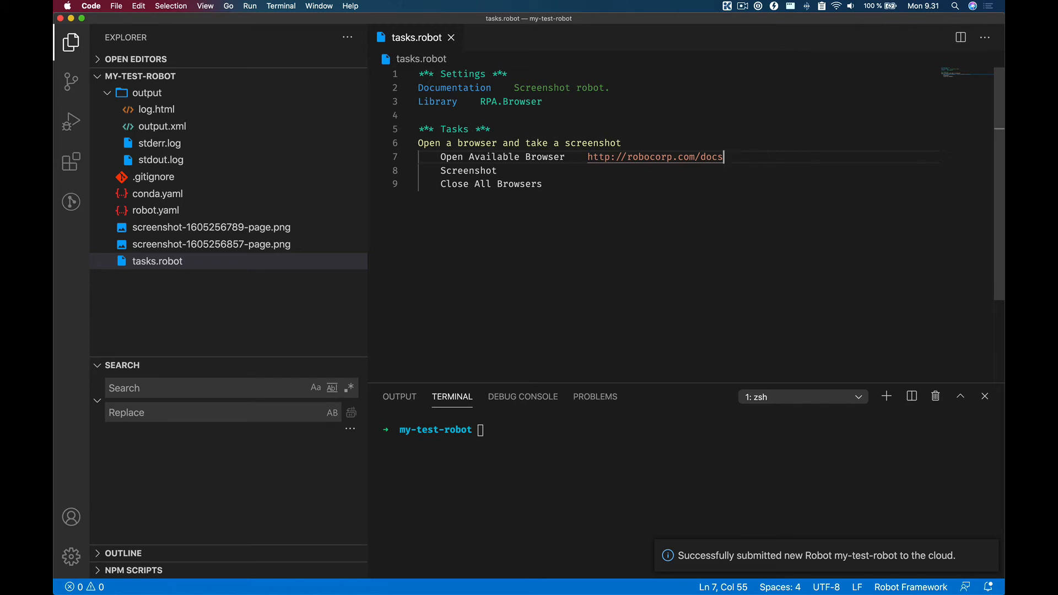
key(Cmd+Shift+P)
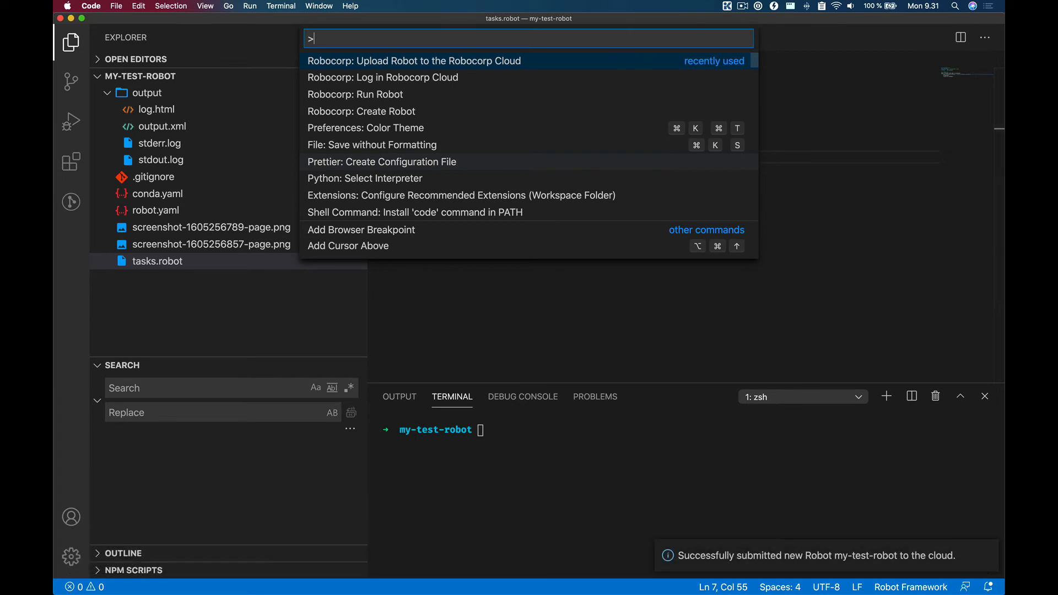
click(412, 60)
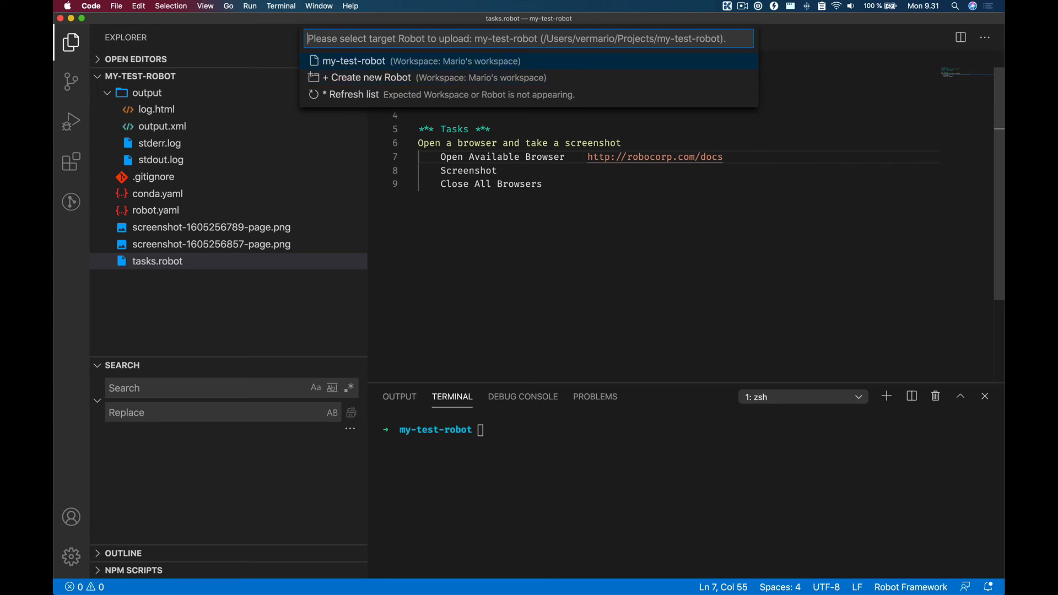
click(353, 60)
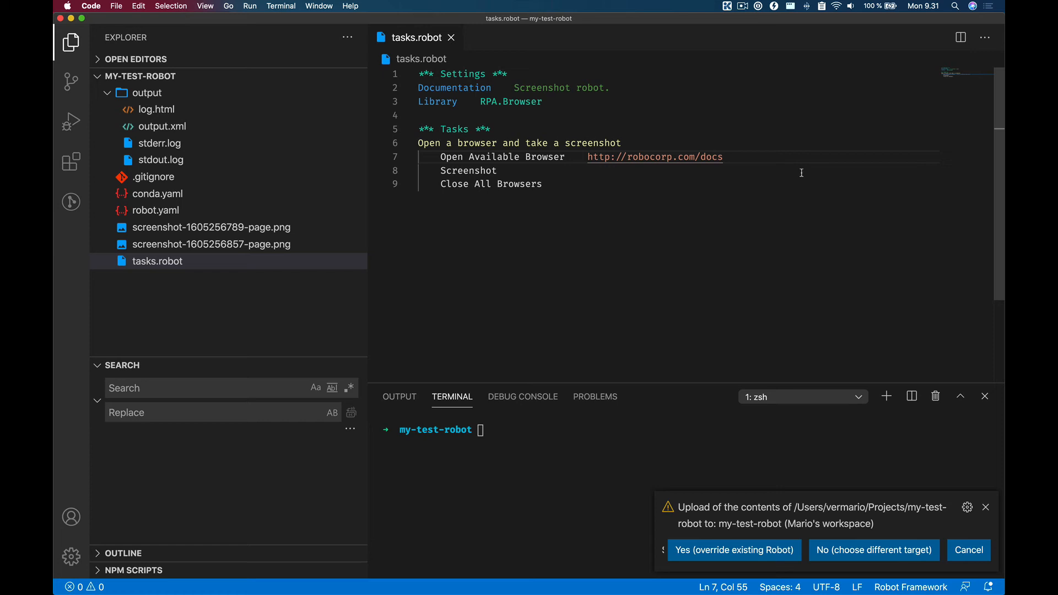
click(733, 550)
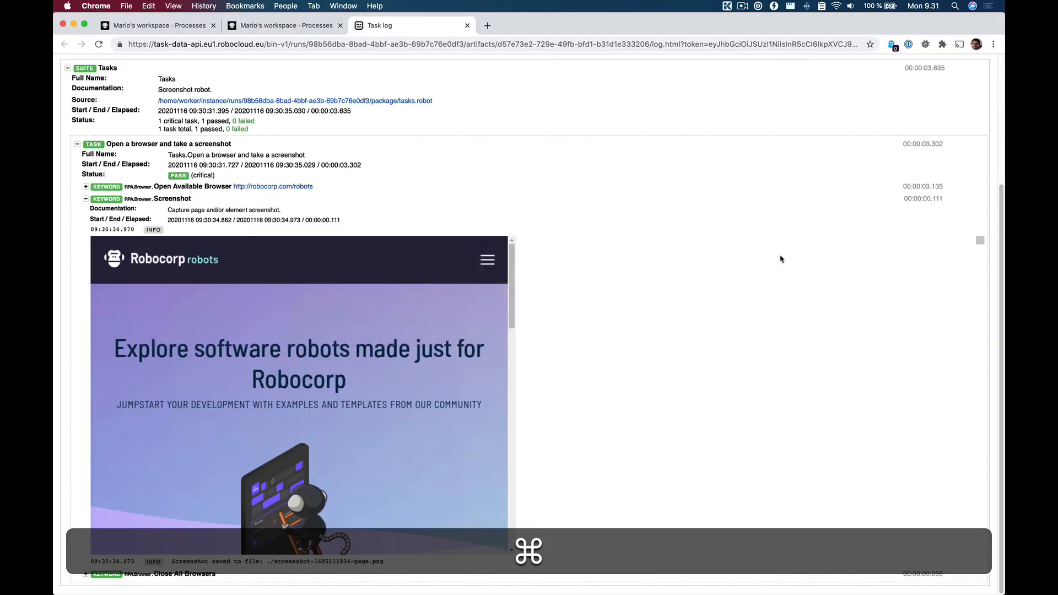
- Rerun my-test-process from the Processes list and open Process run #2's robot run
click(155, 25)
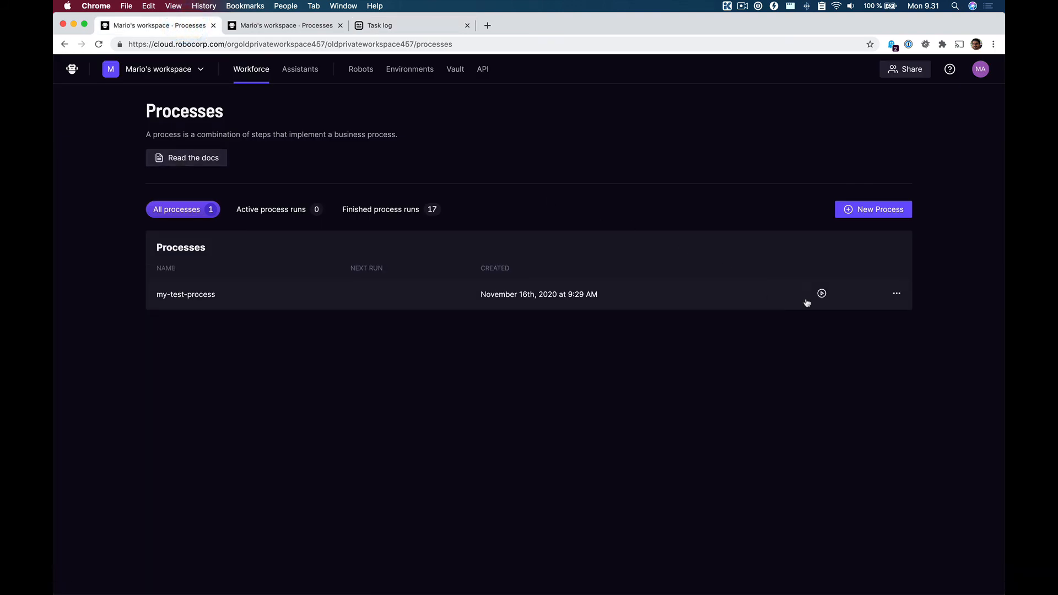
click(821, 294)
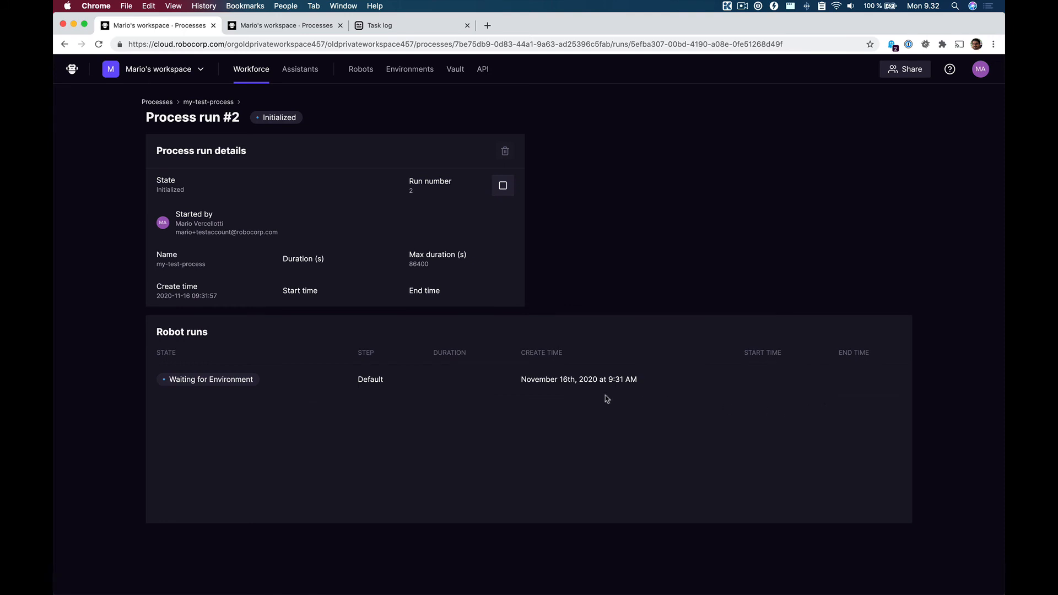
click(210, 379)
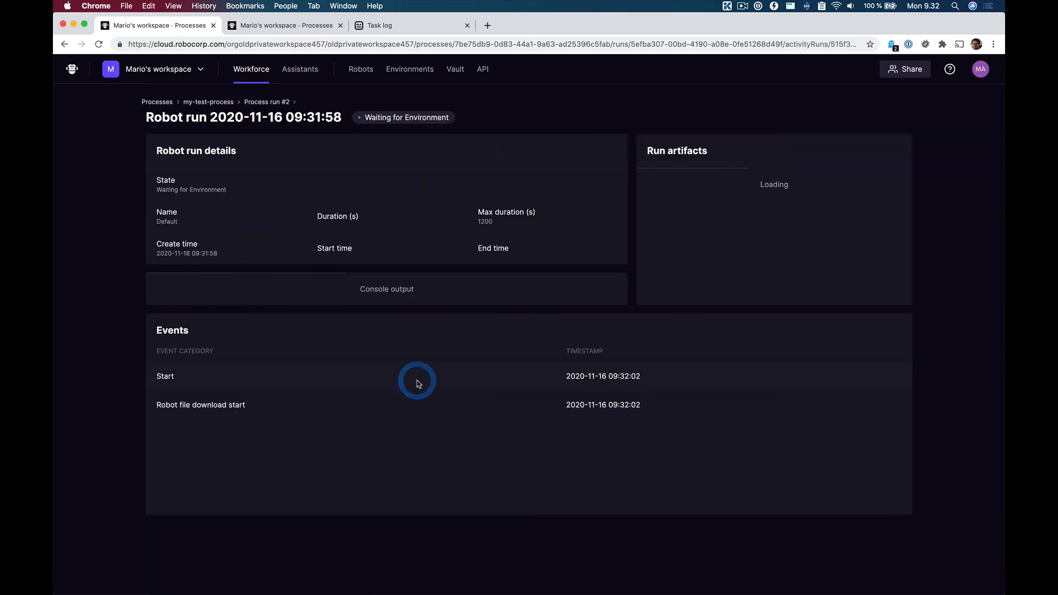